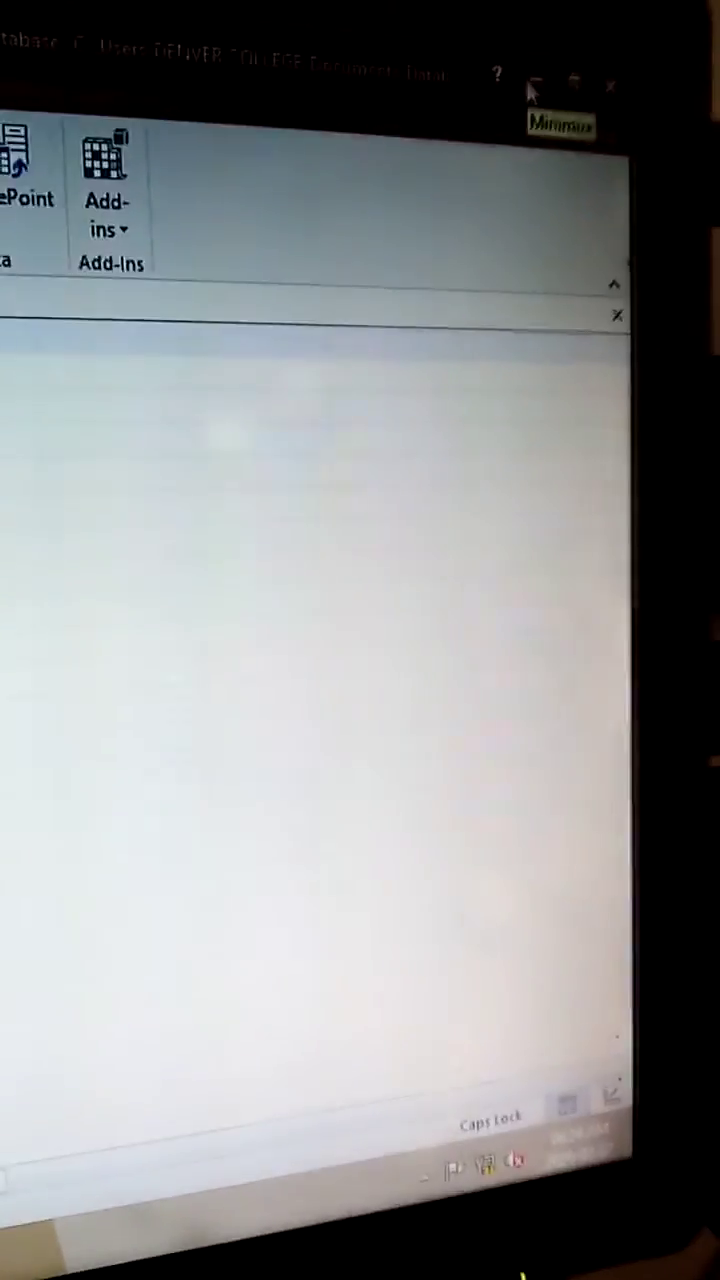
Minimize the Access window to show the Windows Start screen
{"action": "left_click", "coordinate": [560, 84]}
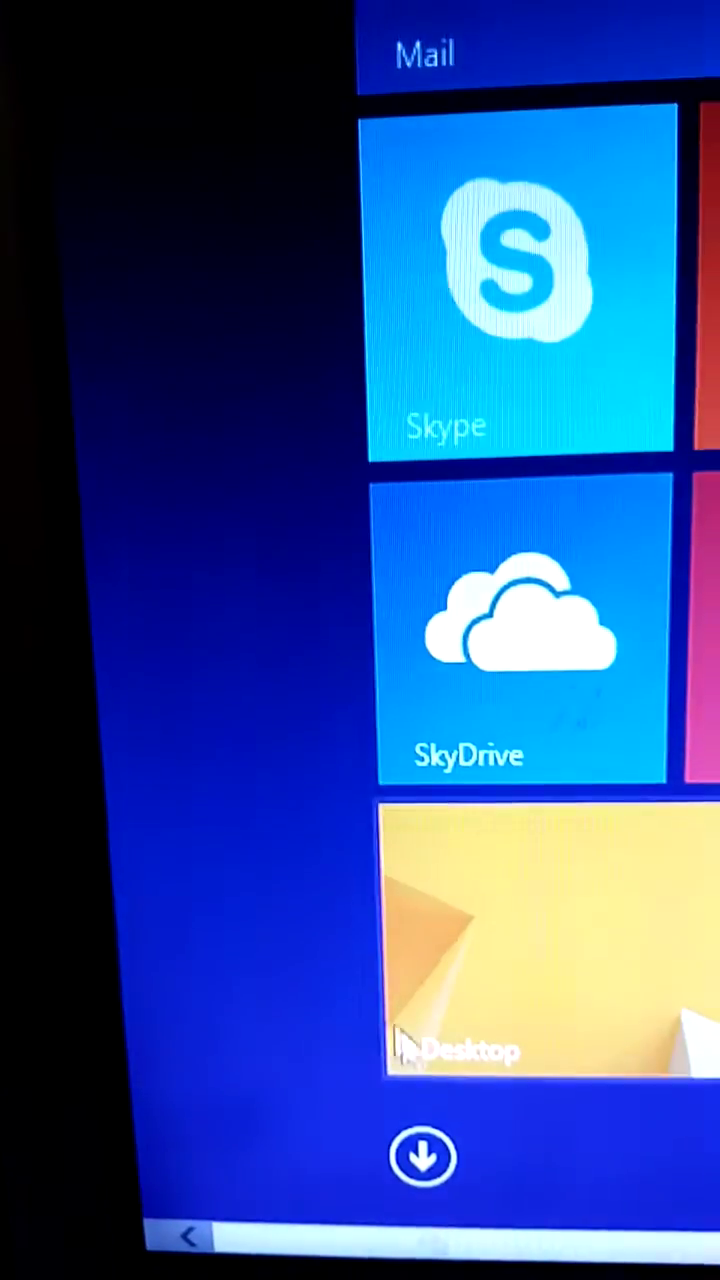
Show all apps and locate Control Panel under Windows System
{"action": "left_click", "coordinate": [420, 1156]}
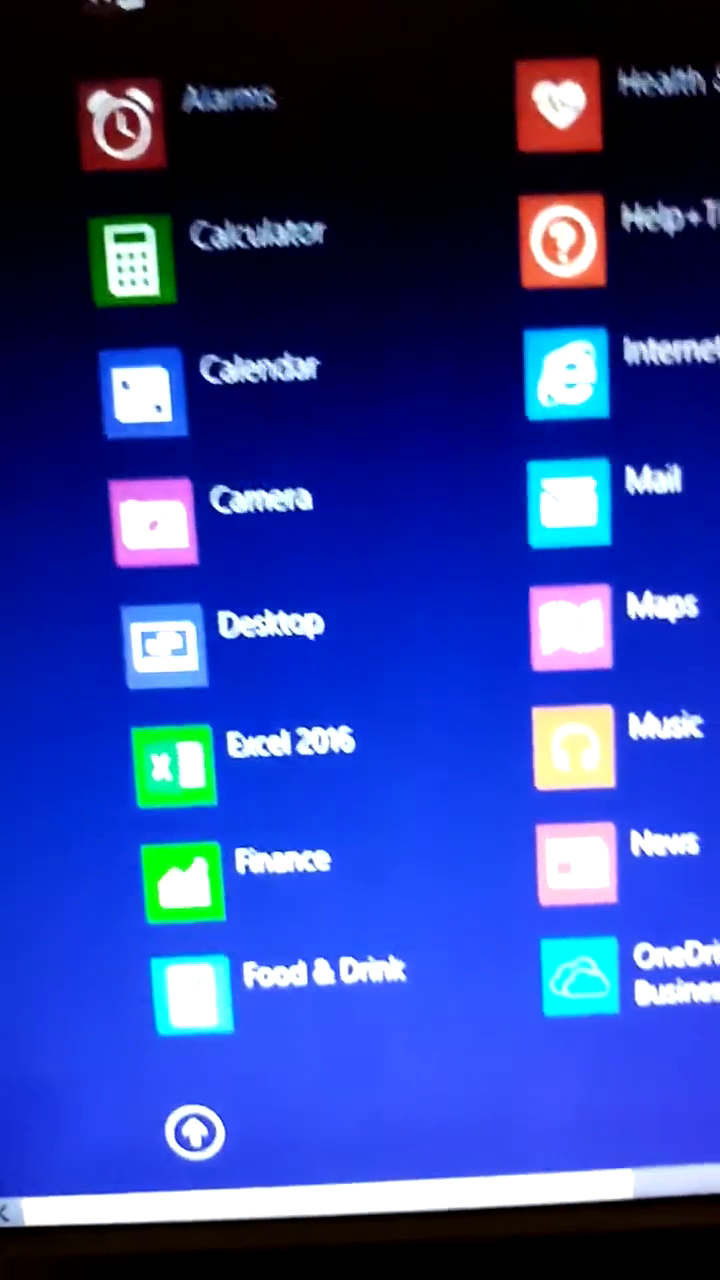
{"action": "scroll", "scroll_direction": "down", "scroll_amount": 3}
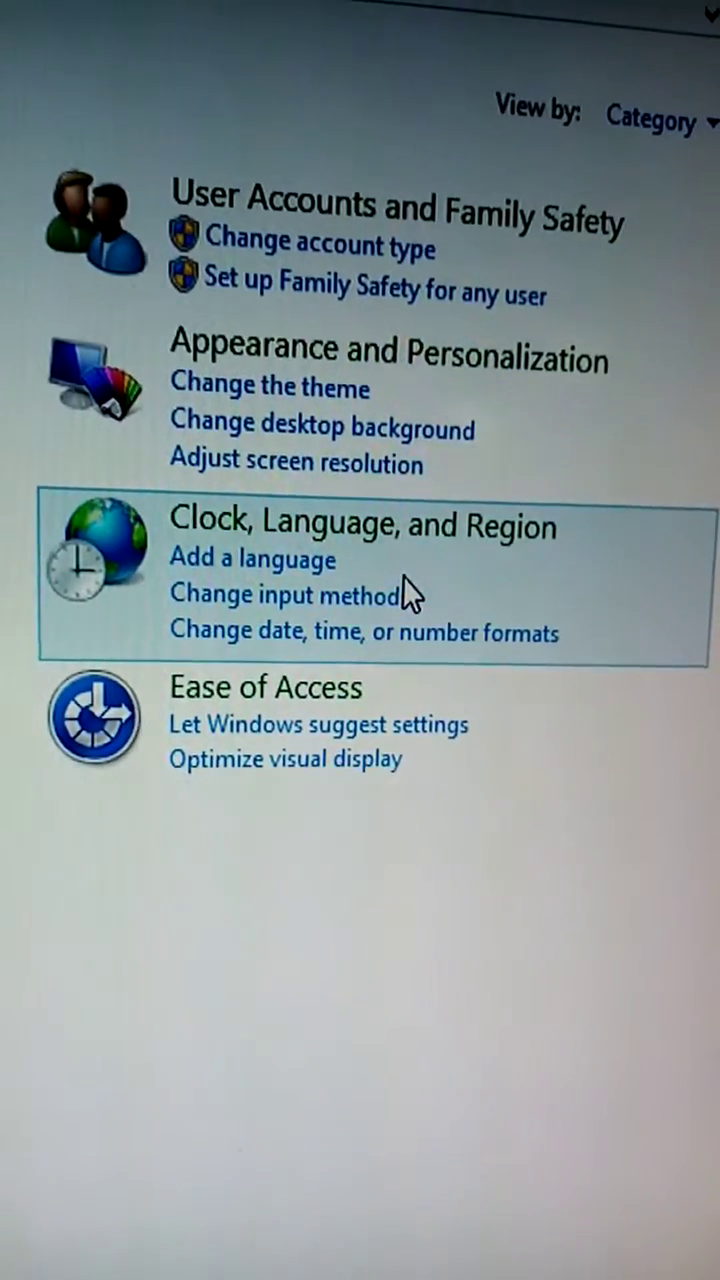
Go to Clock, Language, and Region and its language preferences
{"action": "left_click", "coordinate": [362, 524]}
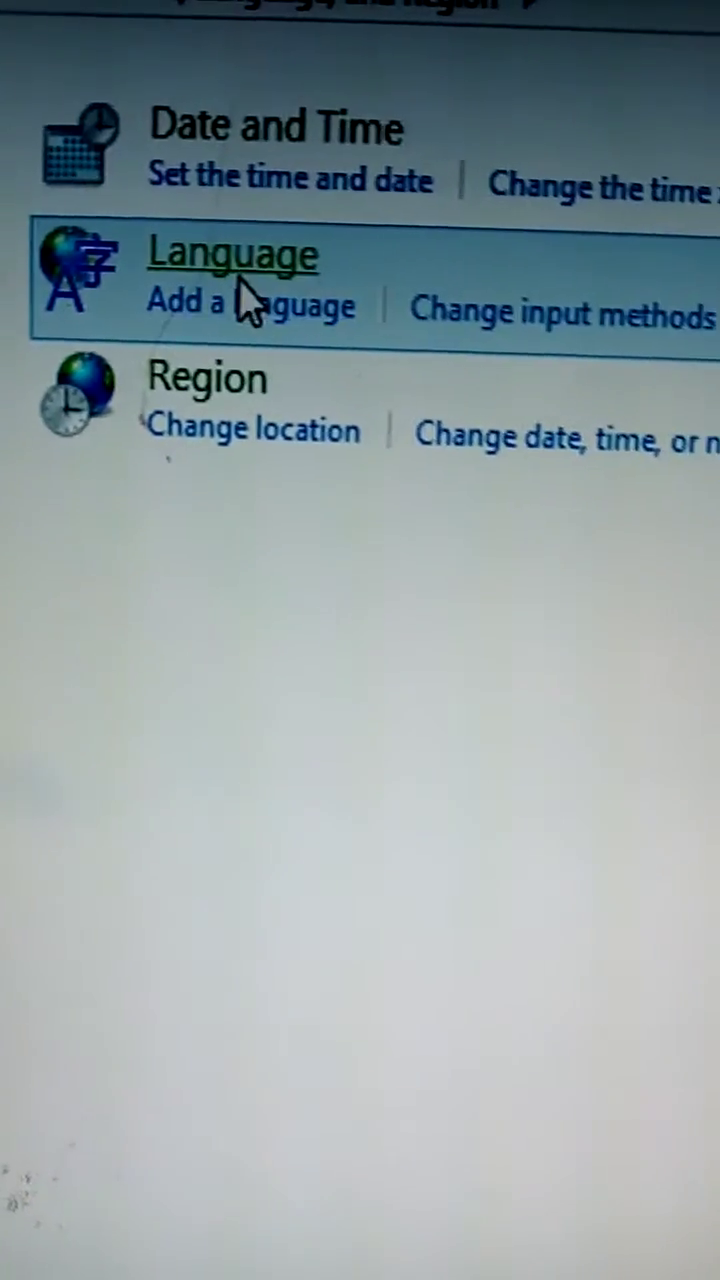
{"action": "mouse_move", "coordinate": [230, 270]}
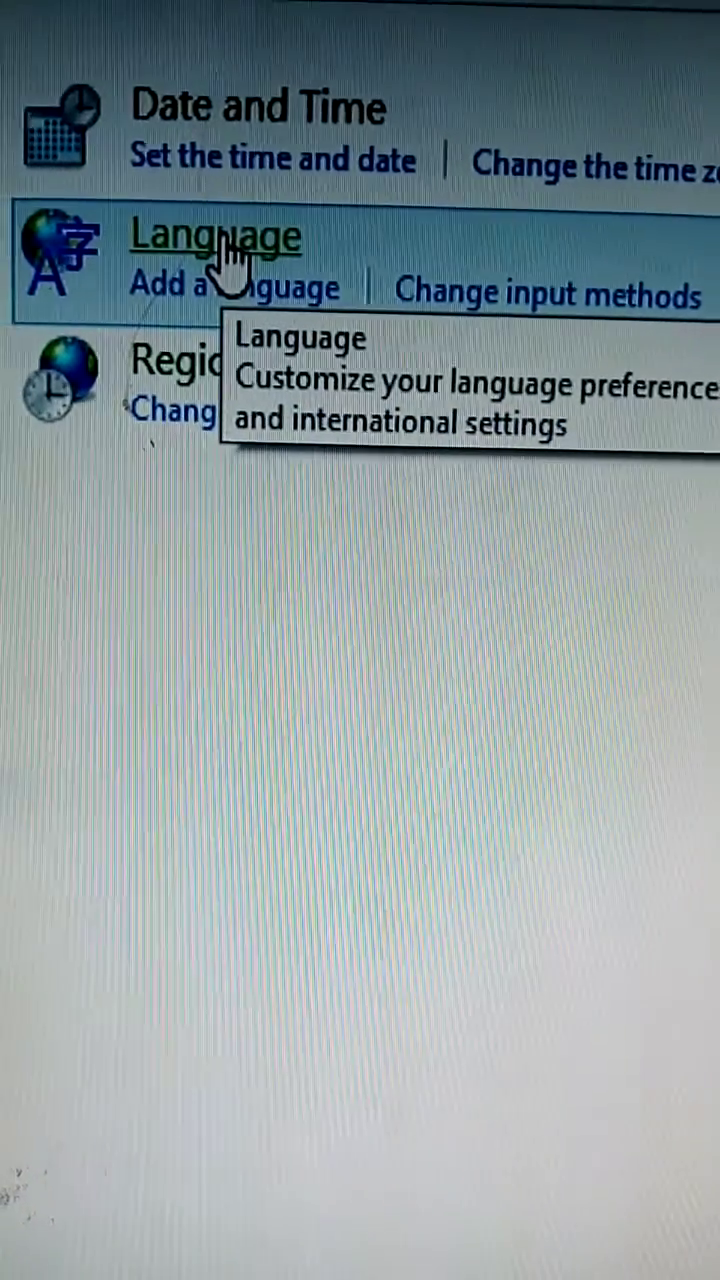
{"action": "left_click", "coordinate": [216, 236]}
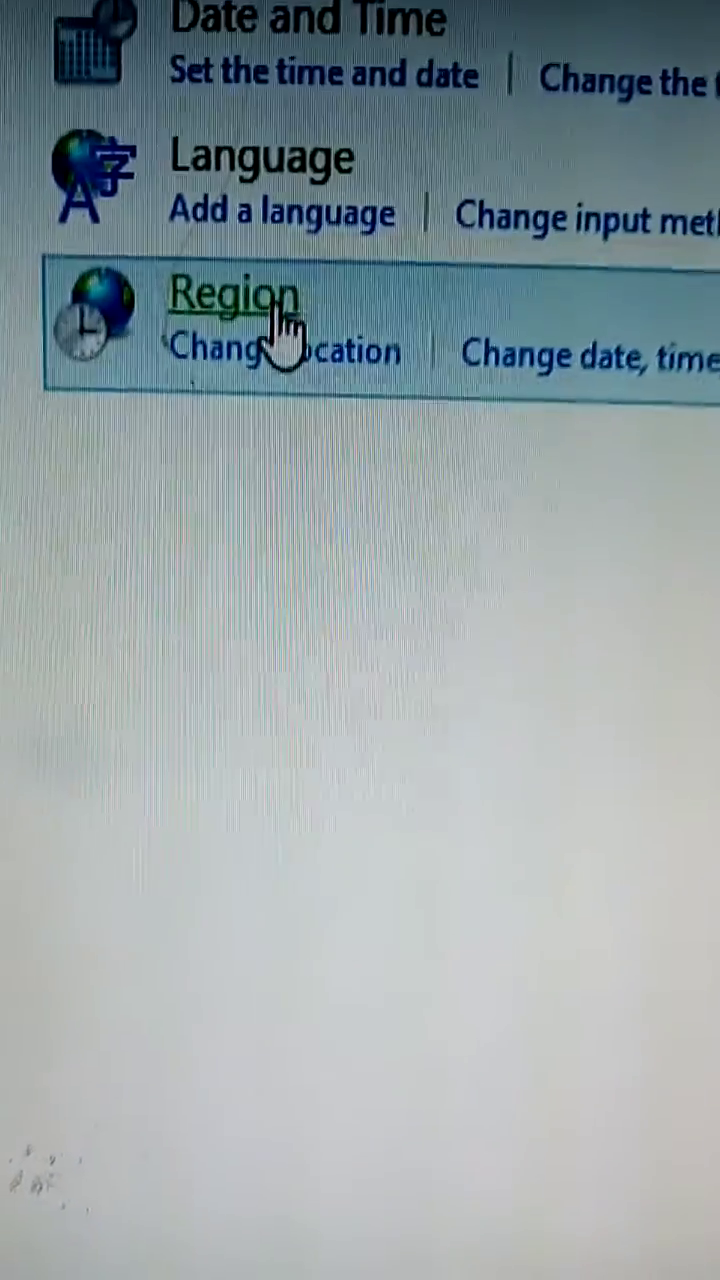
Set the Region format to English (South Africa) so AMOUNT shows R 0,00
{"action": "left_click", "coordinate": [238, 296]}
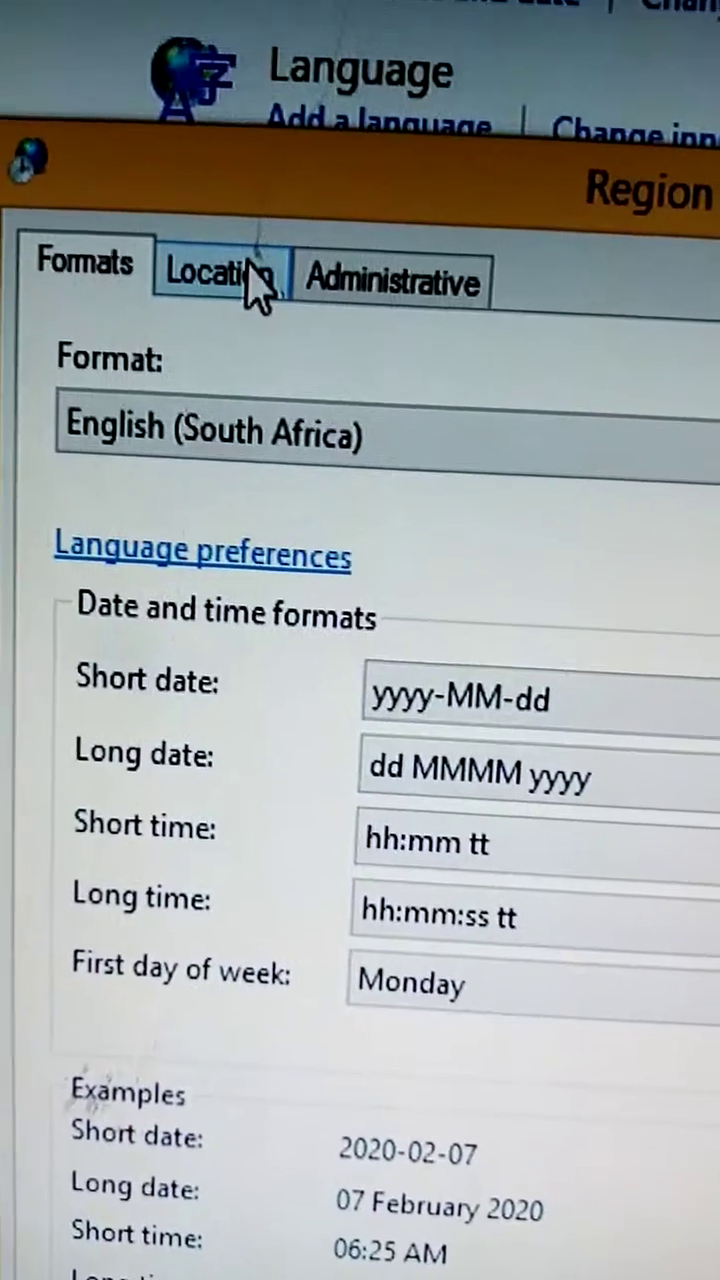
{"action": "left_click", "coordinate": [220, 278]}
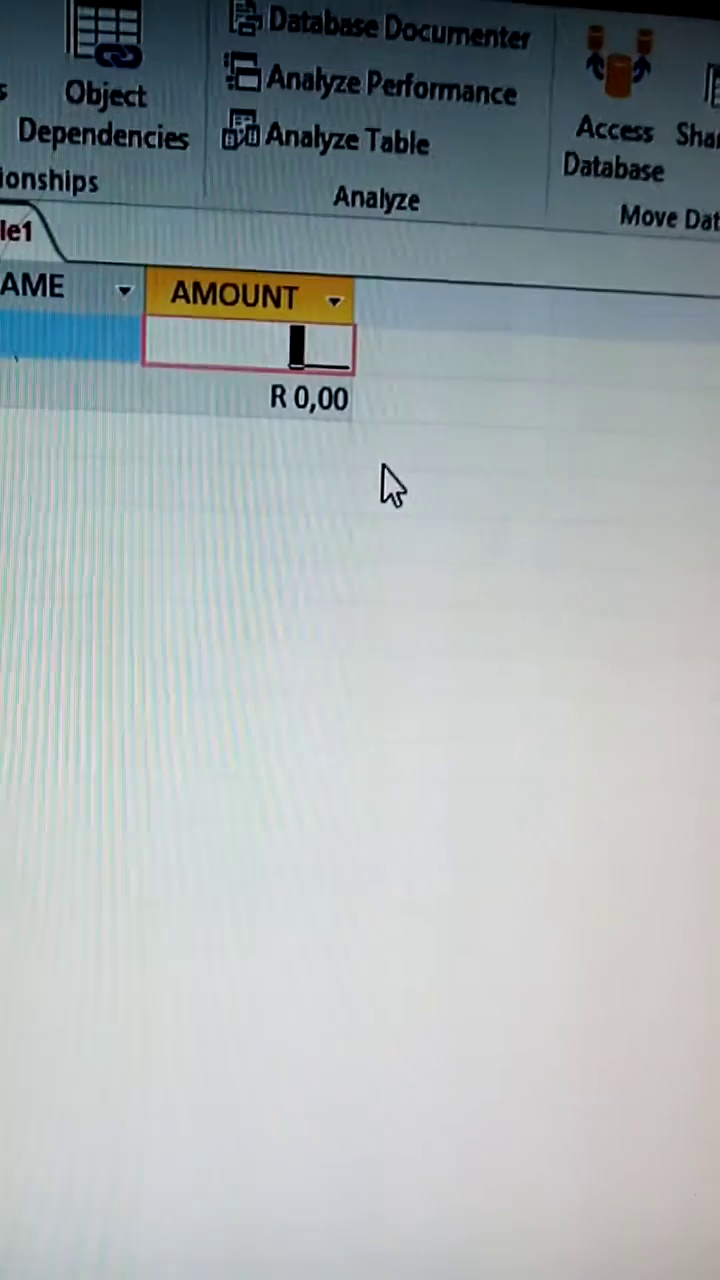
Enter 100 in the AMOUNT field of the new record, displayed as Rand
{"action": "type", "text": "100"}
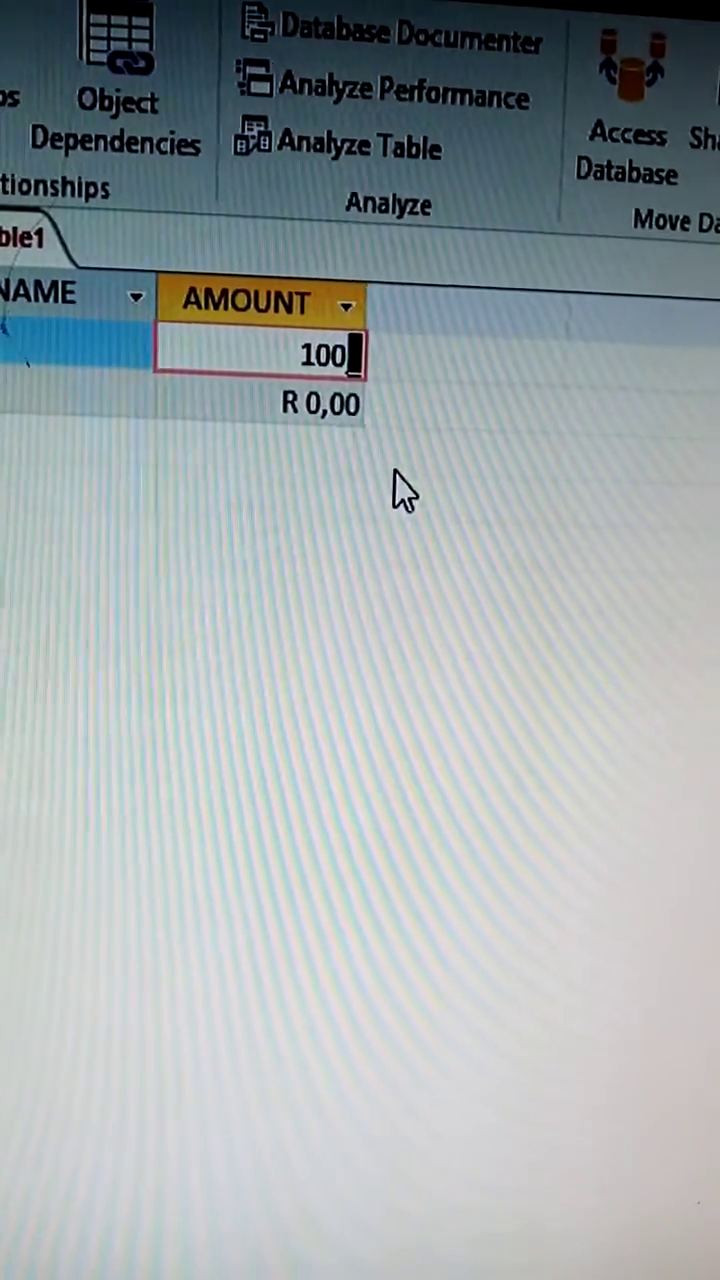